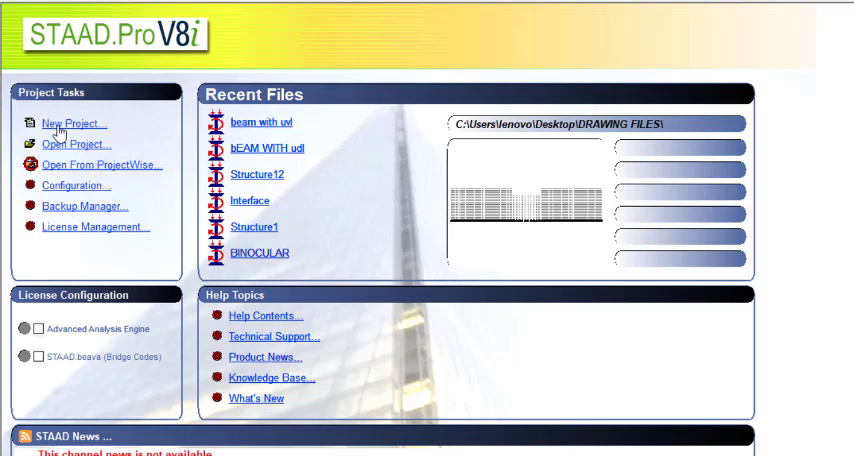
- Start a new Space project named 'Beam with several load types' in metres and kilonewtons
click(71, 123)
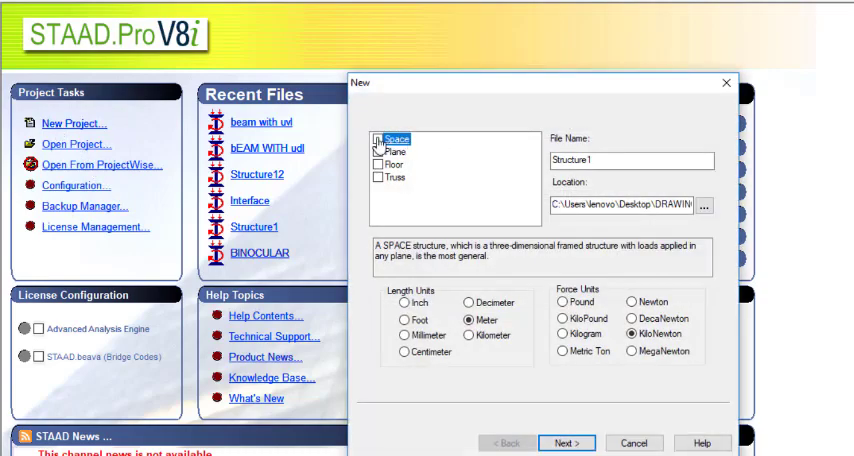
click(630, 160)
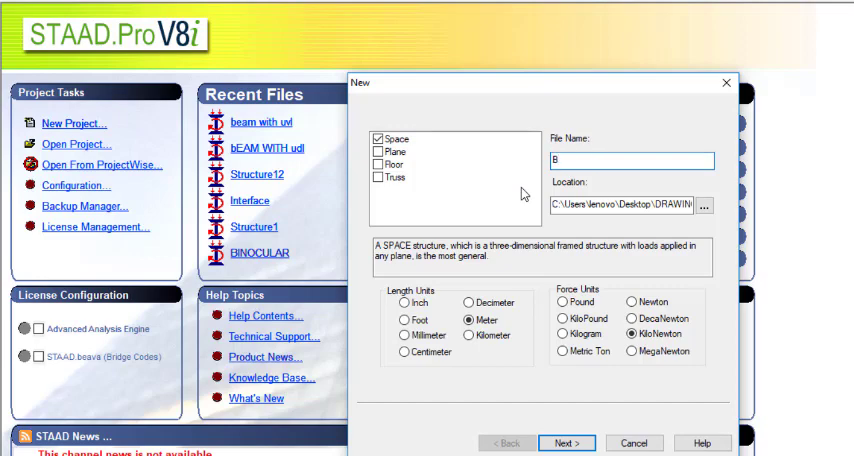
text(Beam with severa)
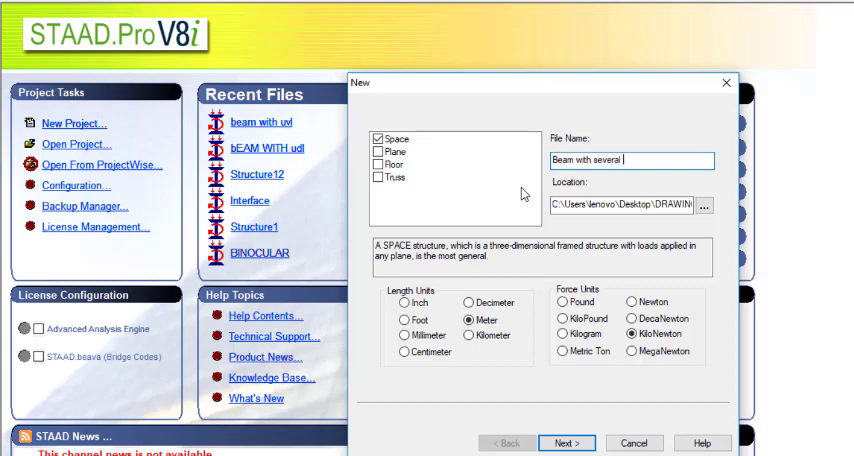
text(load types)
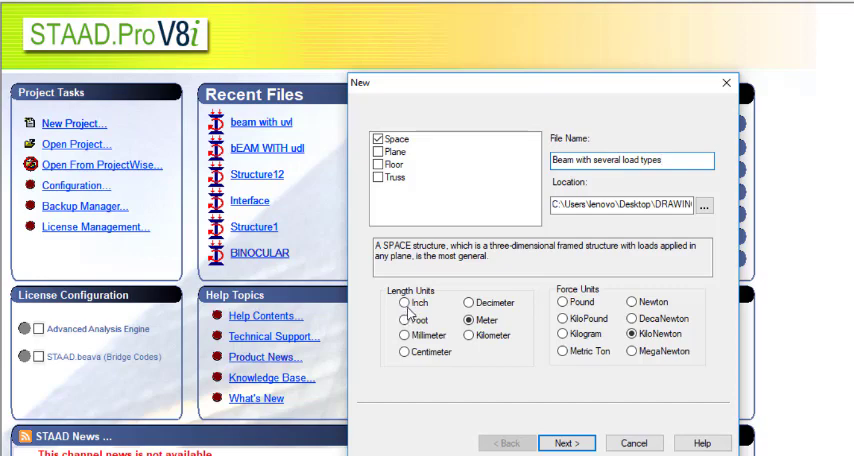
mouse_move(489, 332)
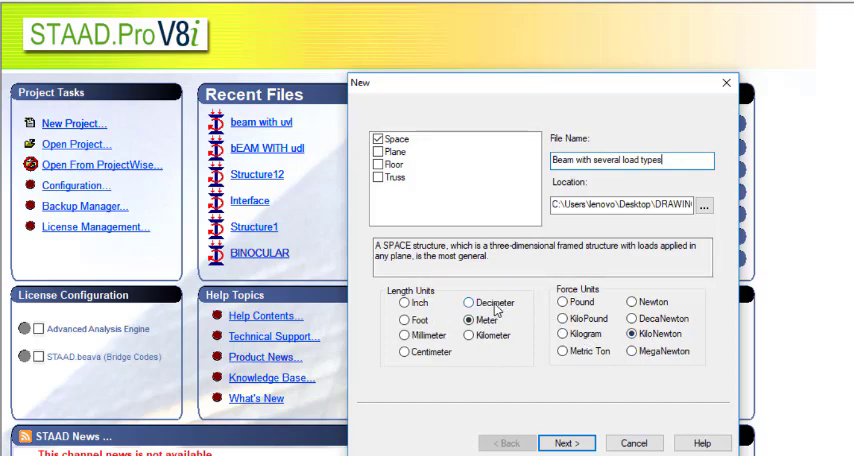
mouse_move(572, 442)
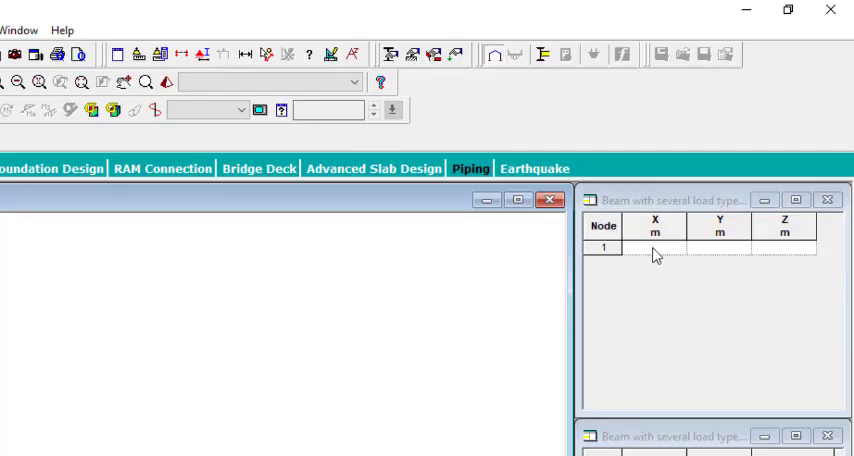
- Enter nodes at X = 0, 2.5, 5, 7 and 10 m with Y and Z zero
text(0.000)
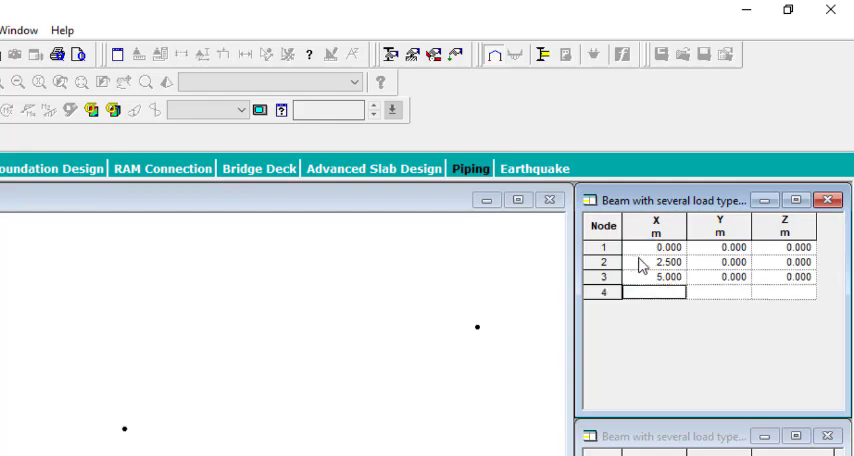
text(7.000)
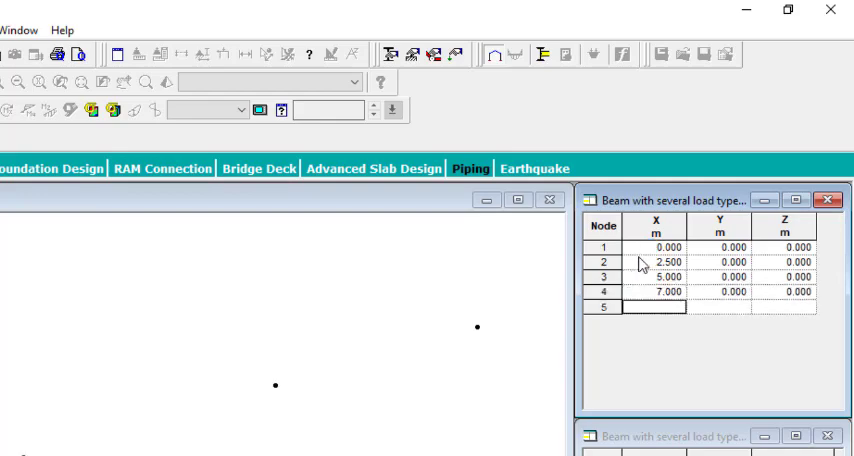
text(10.000)
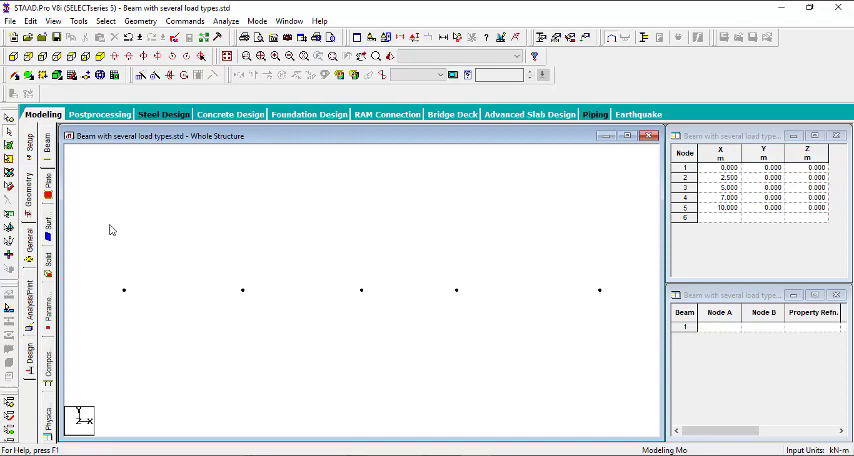
mouse_move(116, 263)
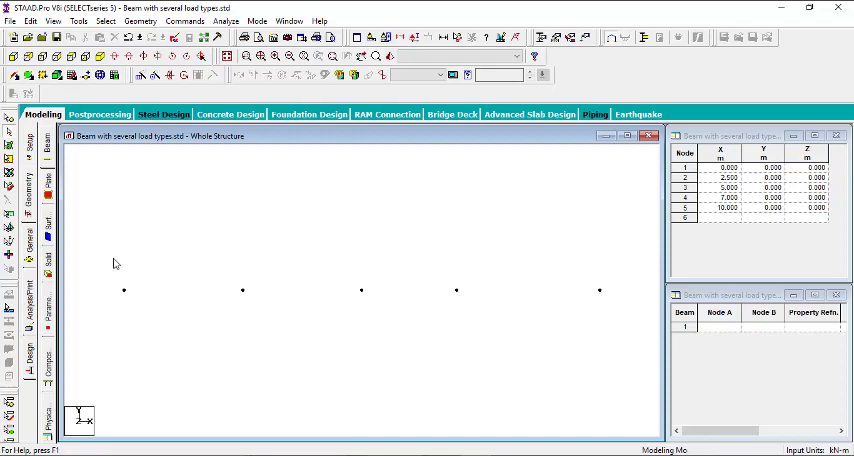
mouse_move(98, 262)
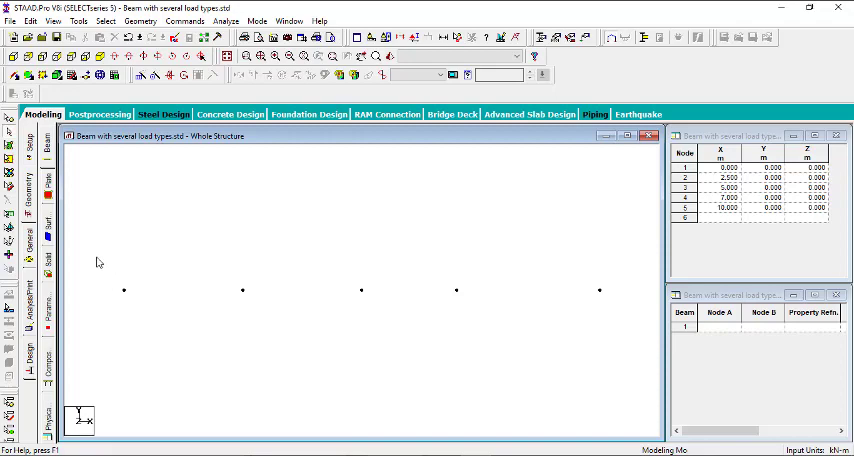
mouse_move(116, 280)
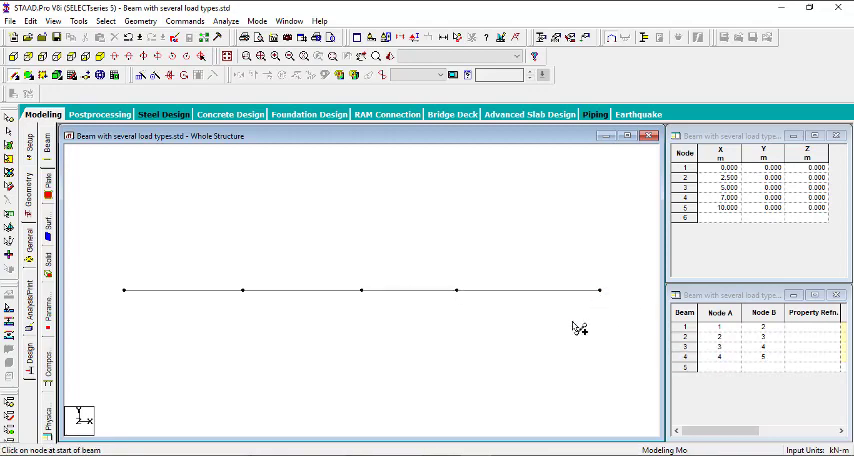
mouse_move(230, 218)
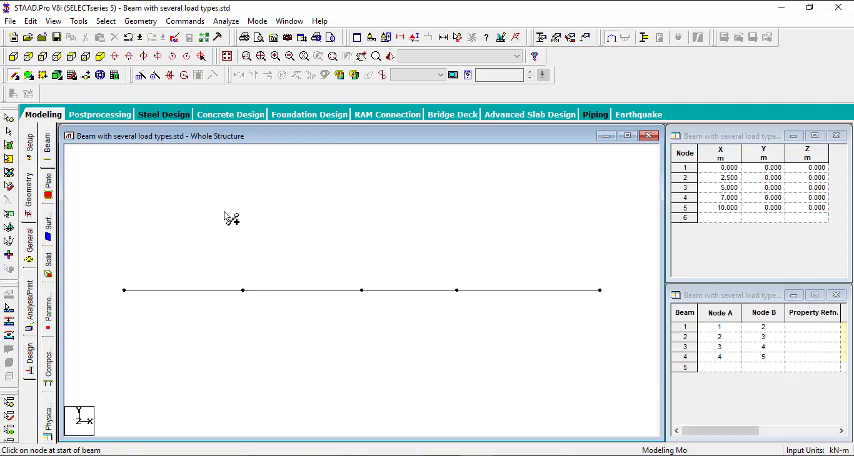
mouse_move(309, 266)
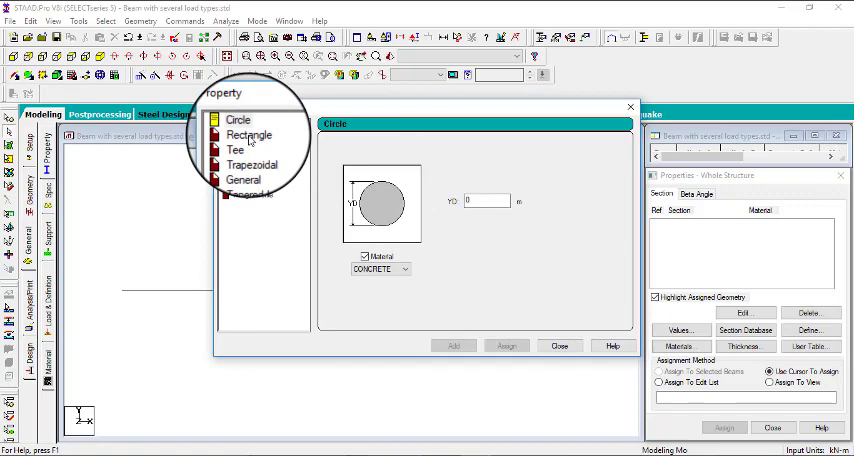
- Add a rectangular concrete section with YD 0.1 m and ZD 0.1 m
click(248, 135)
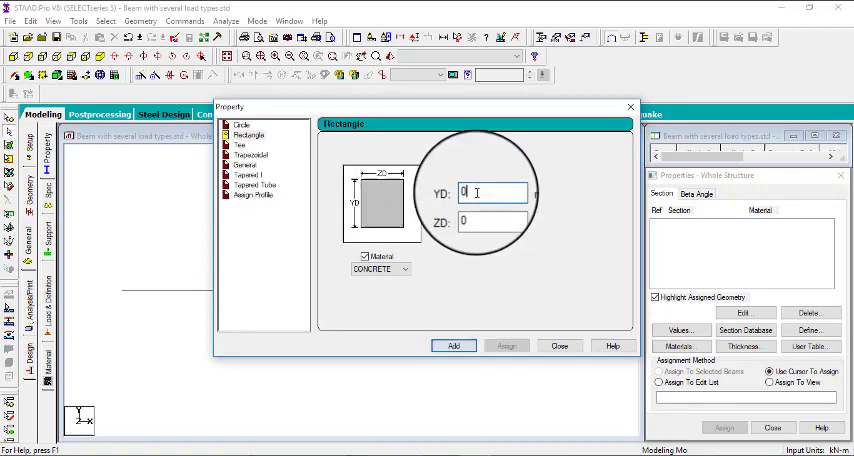
text(0.1)
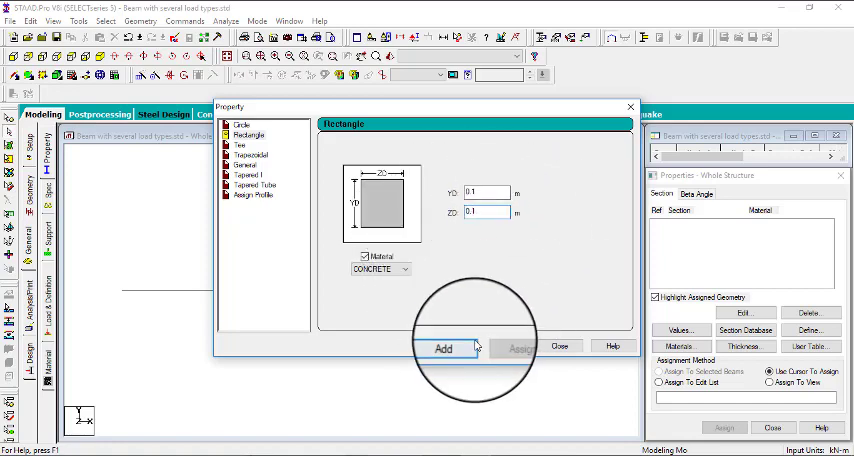
click(442, 348)
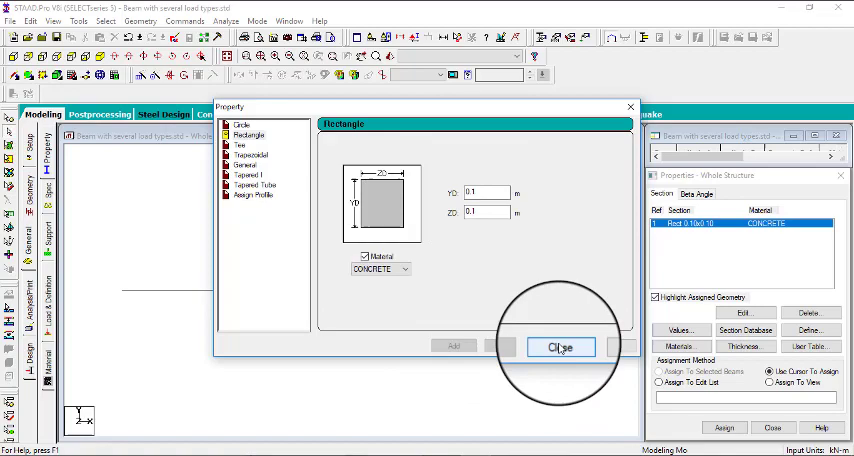
click(561, 347)
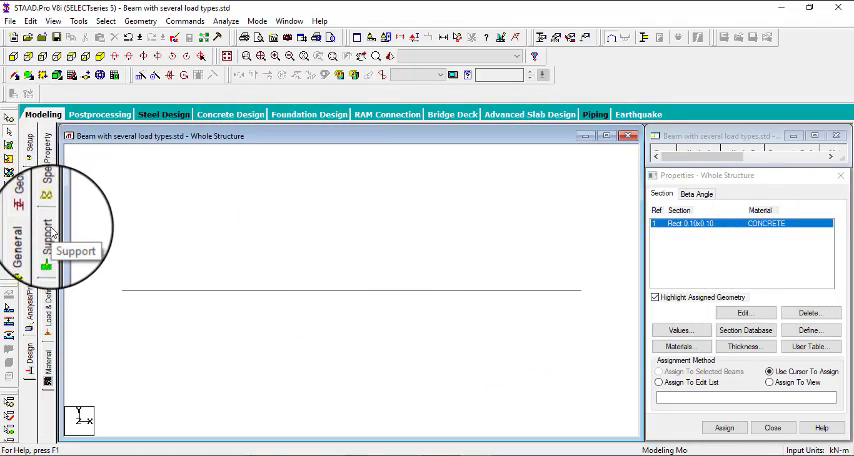
- Create Fixed and Pinned support types and assign Fixed to end nodes 1 and 5
click(48, 232)
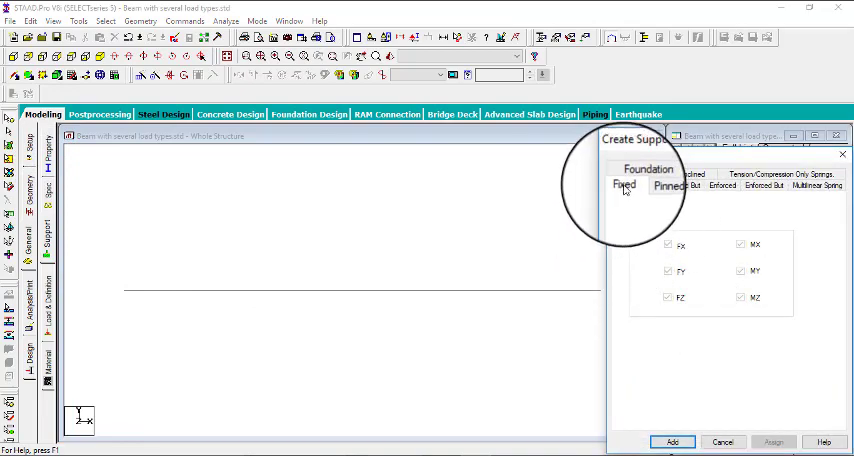
click(672, 442)
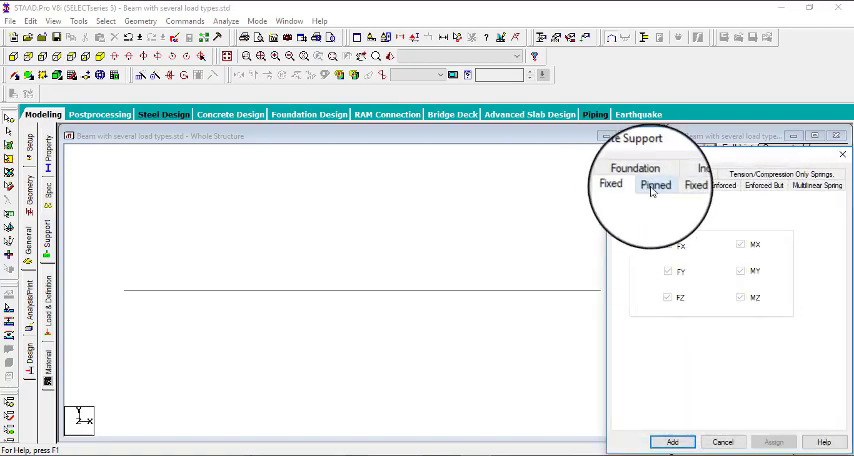
click(672, 442)
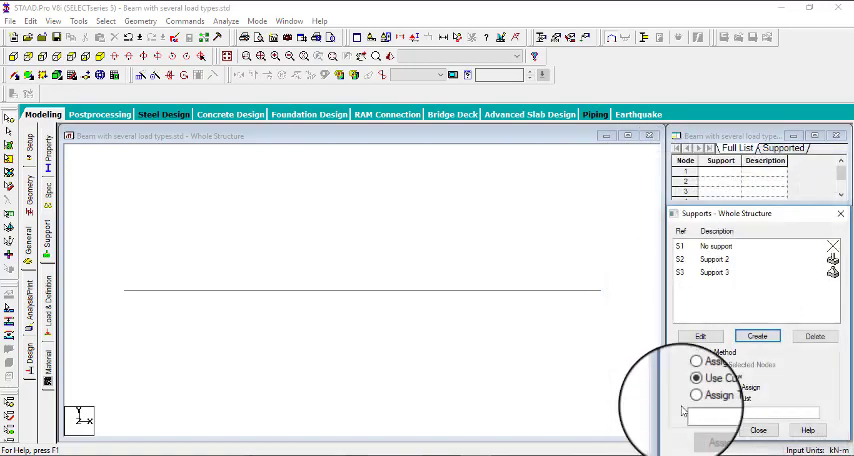
click(716, 259)
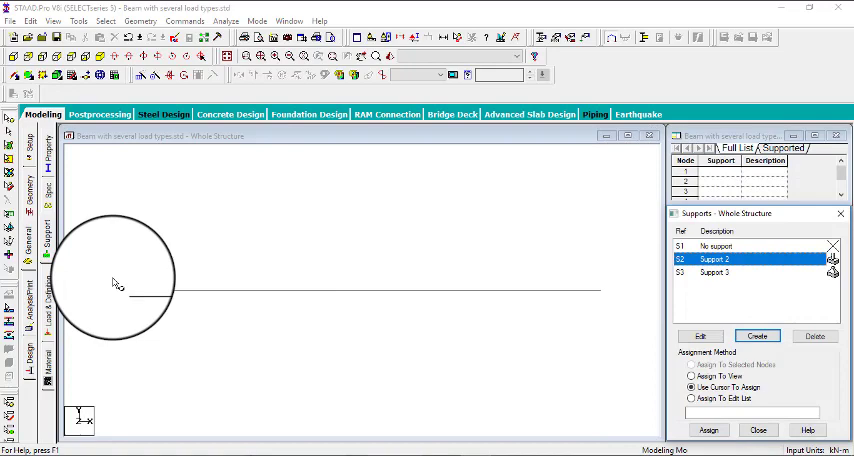
click(692, 364)
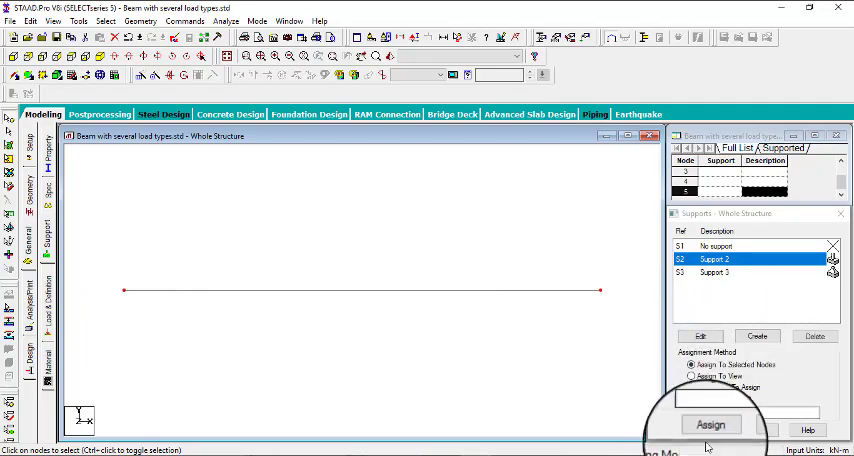
click(711, 424)
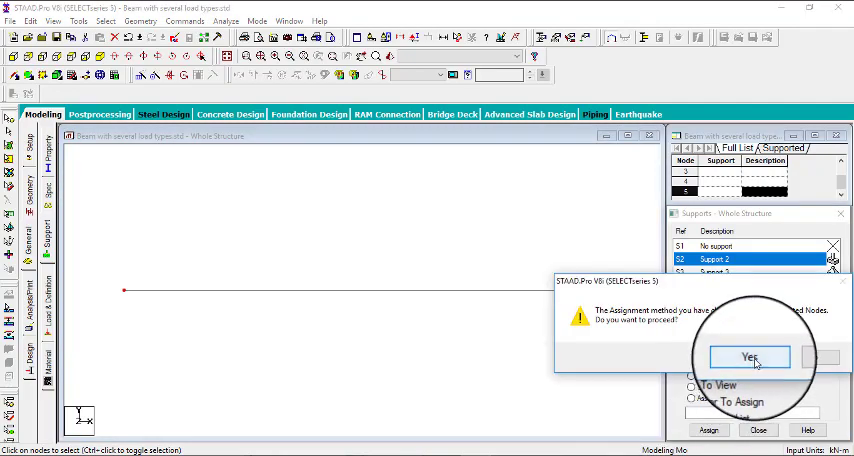
click(749, 357)
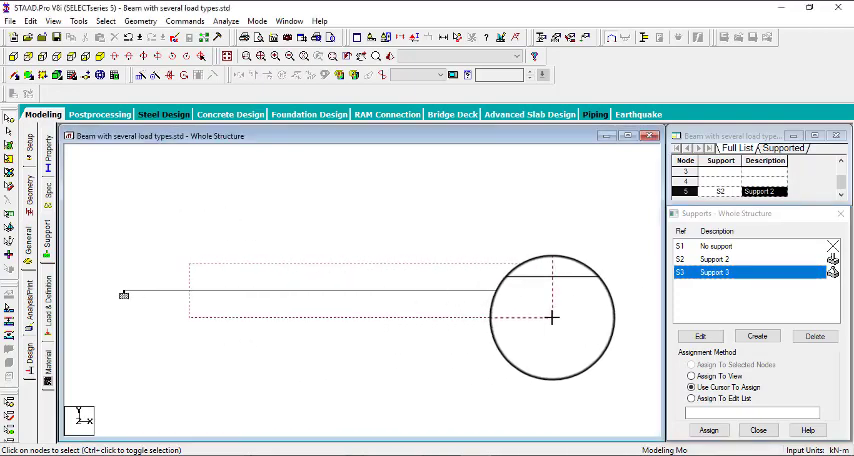
- Assign the Pinned support to interior nodes 2, 3 and 4
click(692, 366)
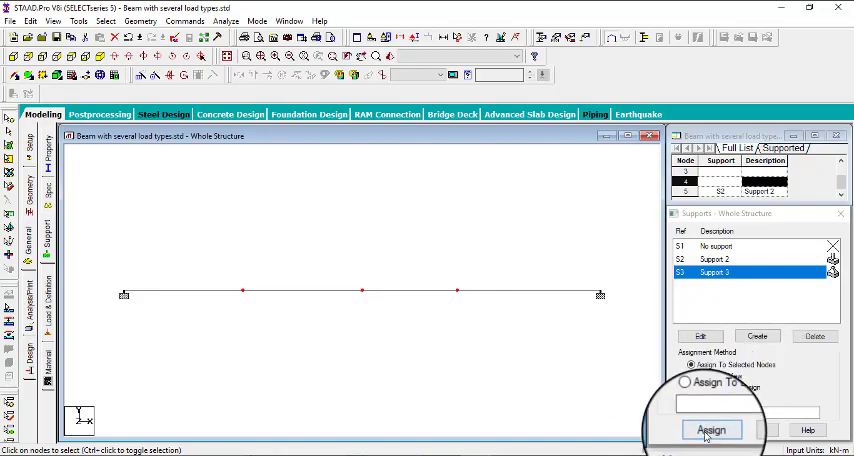
click(709, 429)
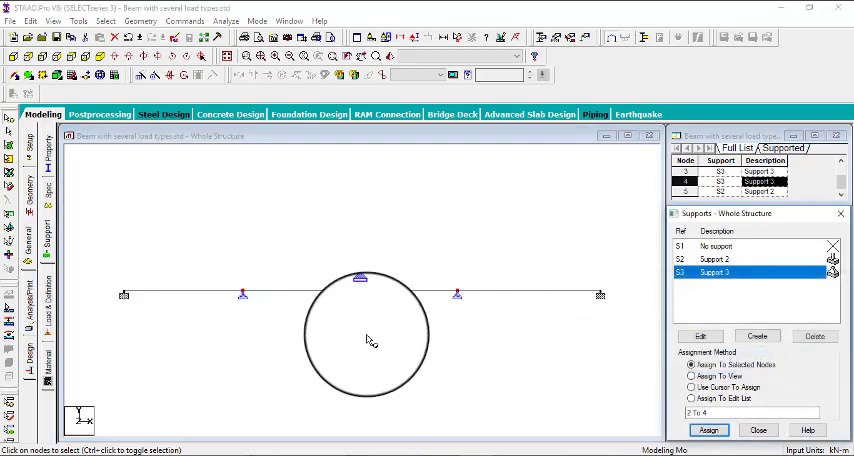
click(691, 387)
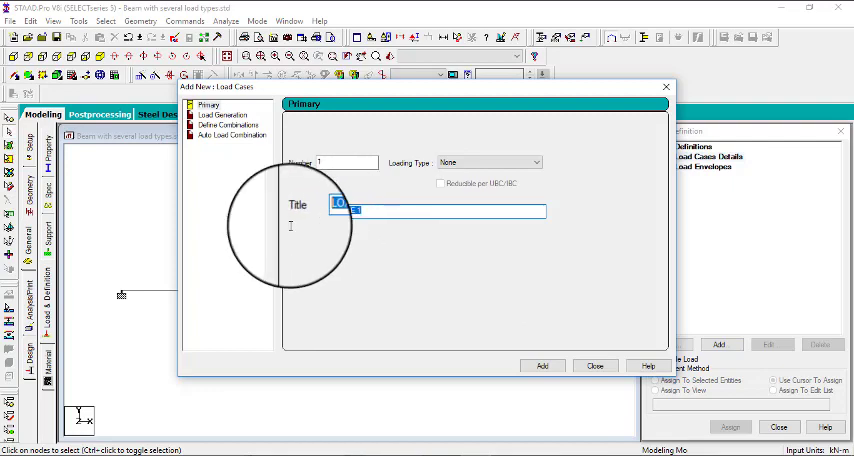
- Add a primary load case titled 'LOAD CASE 1' with Loading Type Live
text(LOAD CASE 1)
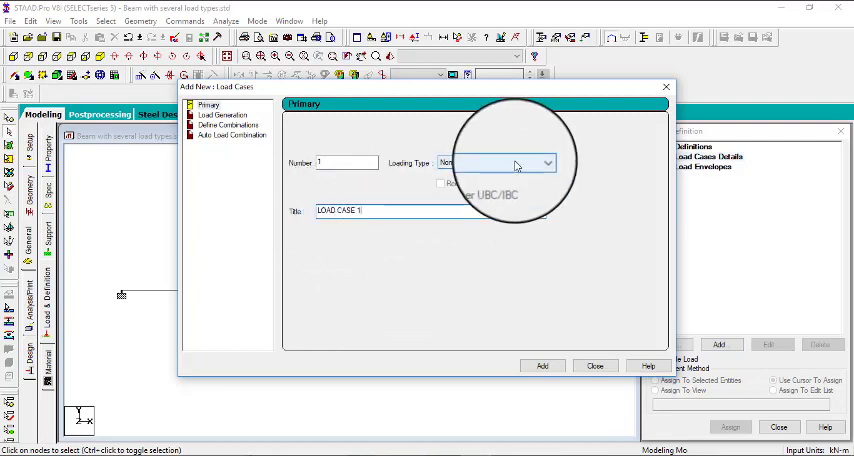
click(547, 162)
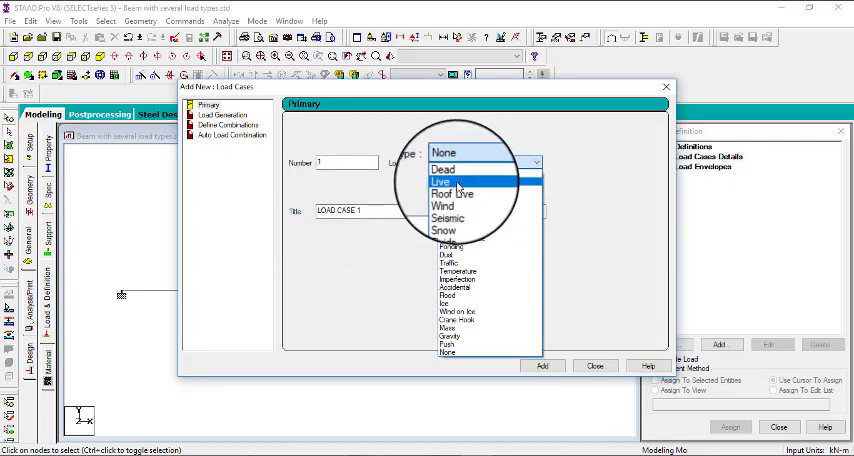
click(441, 182)
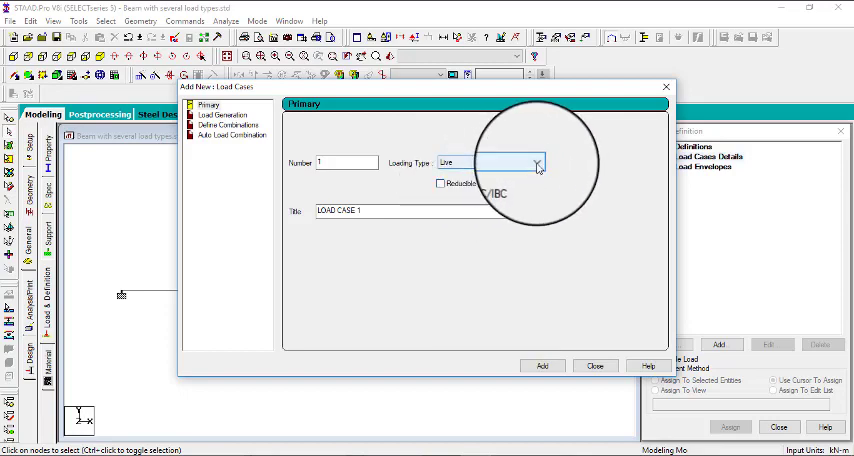
click(543, 365)
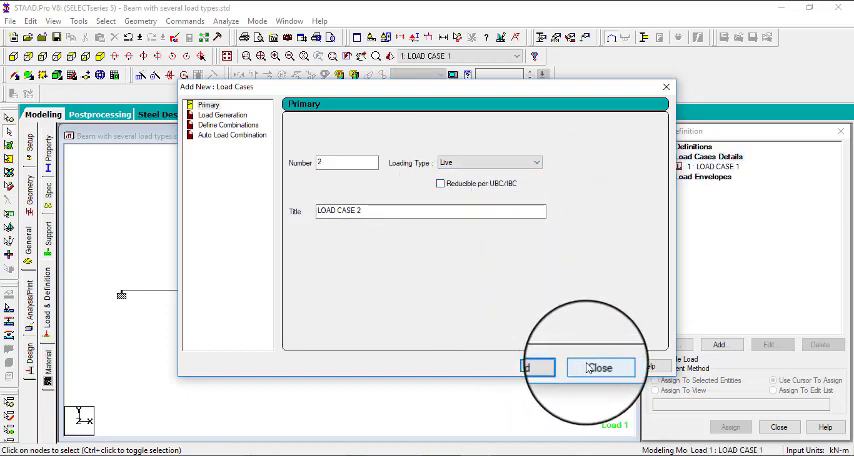
click(601, 368)
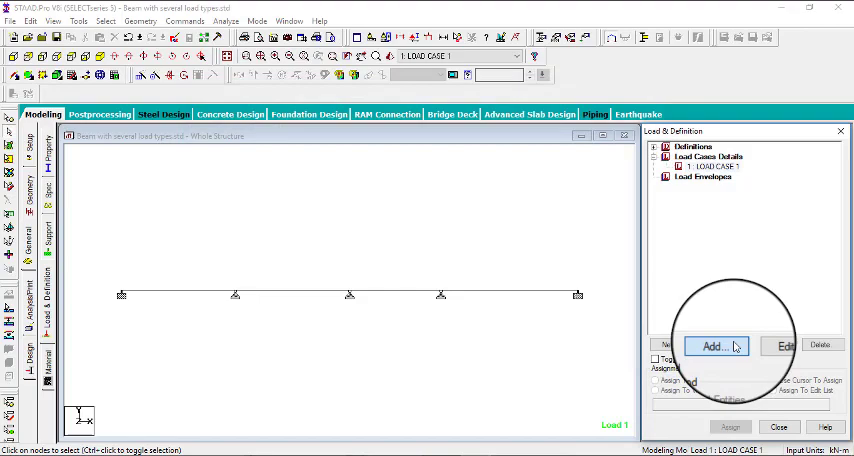
- Browse the member load types, previewing concentrated, linear varying and trapezoidal settings
click(714, 346)
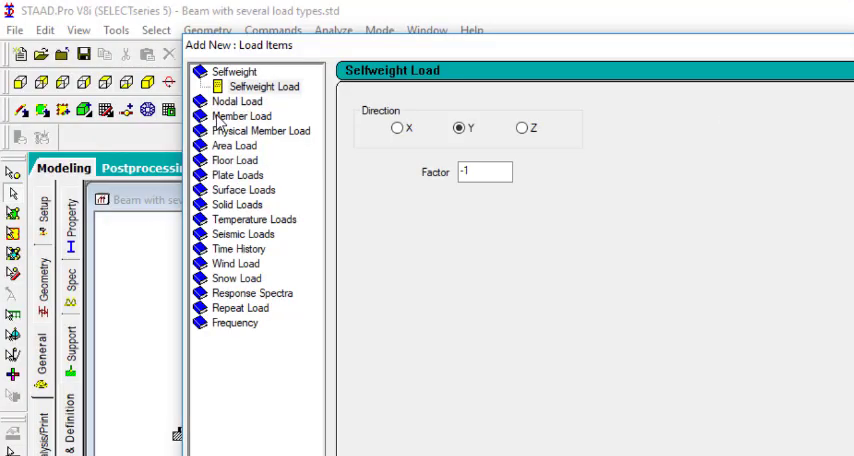
click(243, 115)
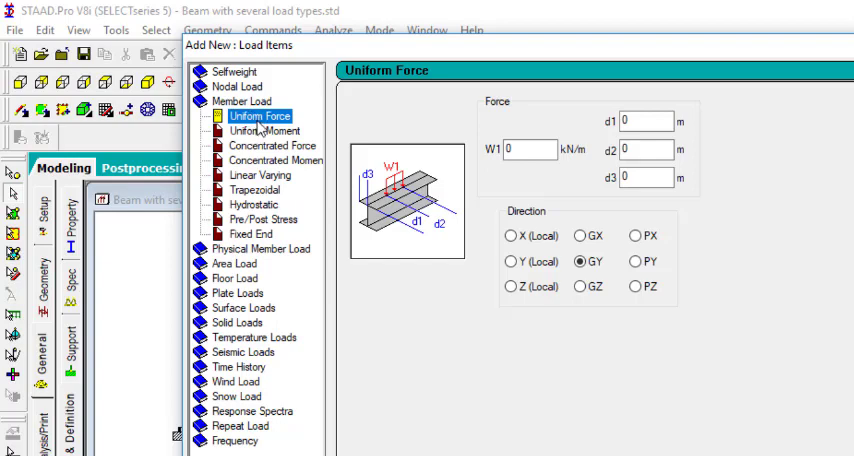
mouse_move(263, 152)
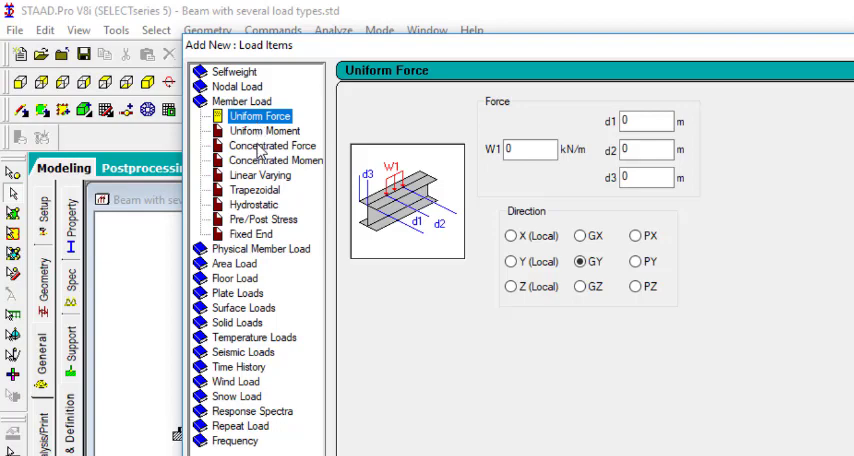
click(270, 145)
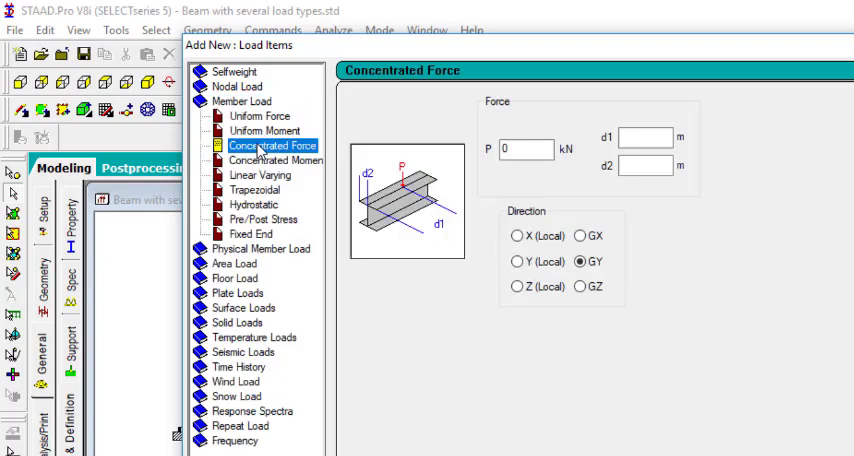
click(246, 175)
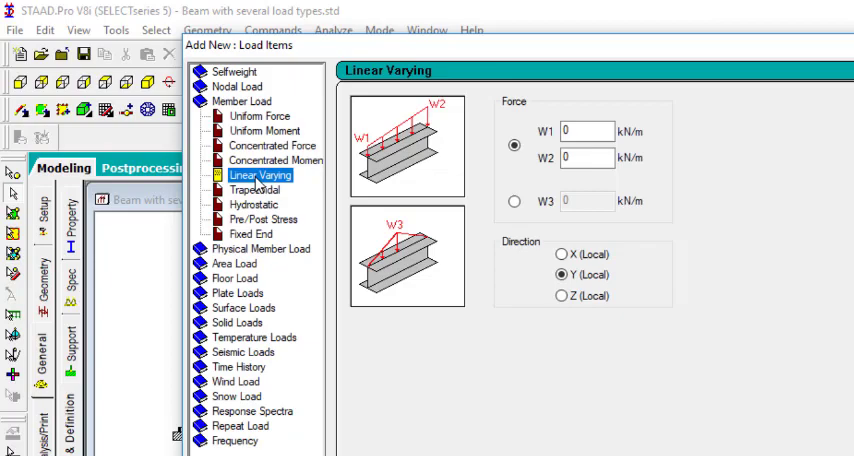
click(254, 190)
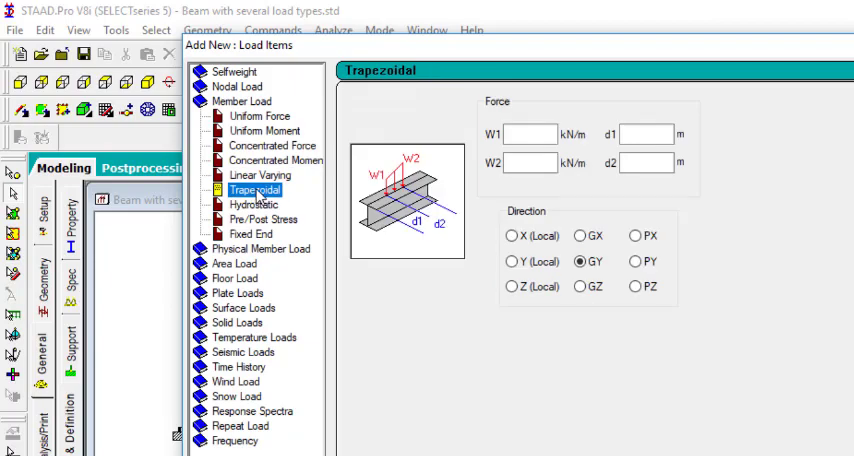
click(260, 175)
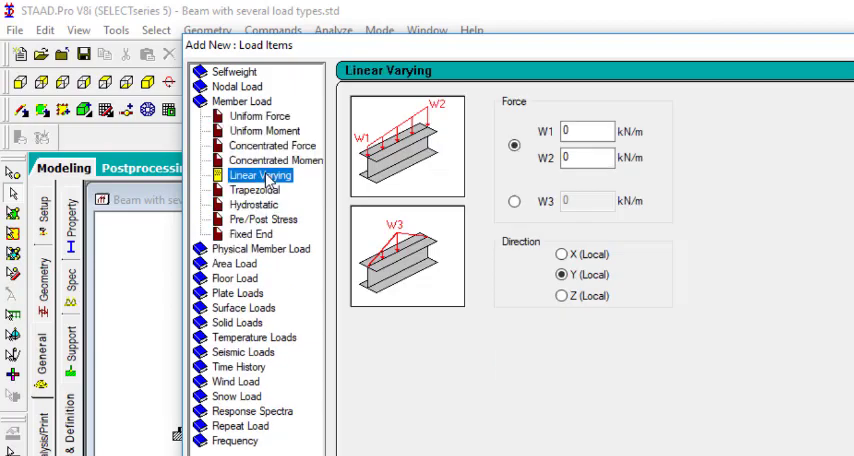
click(254, 189)
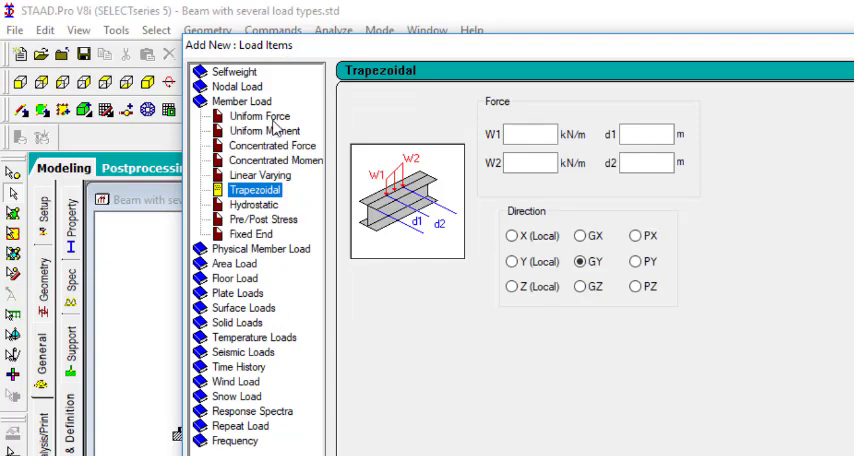
- Enter a uniform member force W1 = -2.5 kN/m in global Y
click(246, 116)
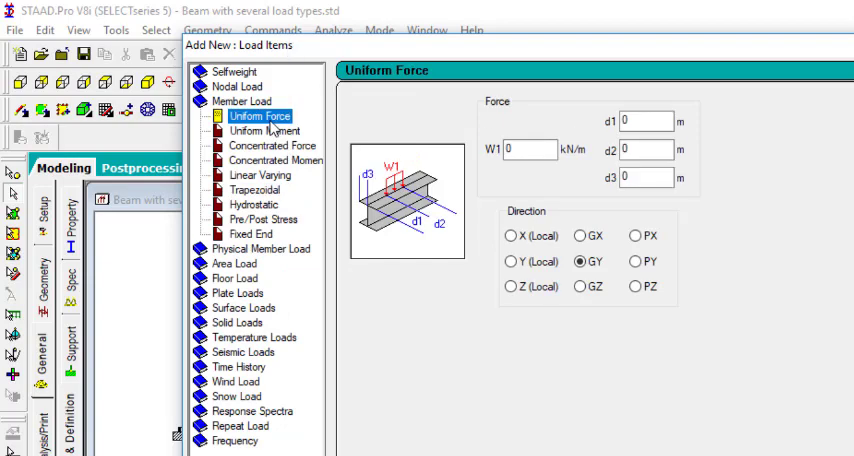
click(530, 149)
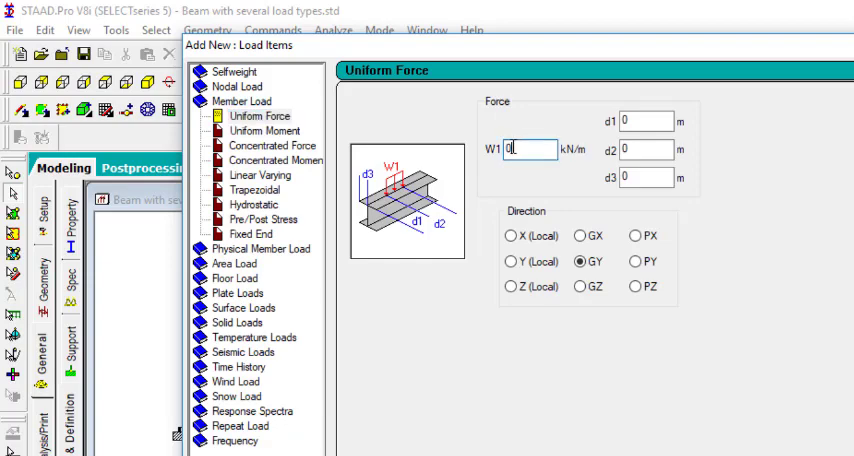
text(-2)
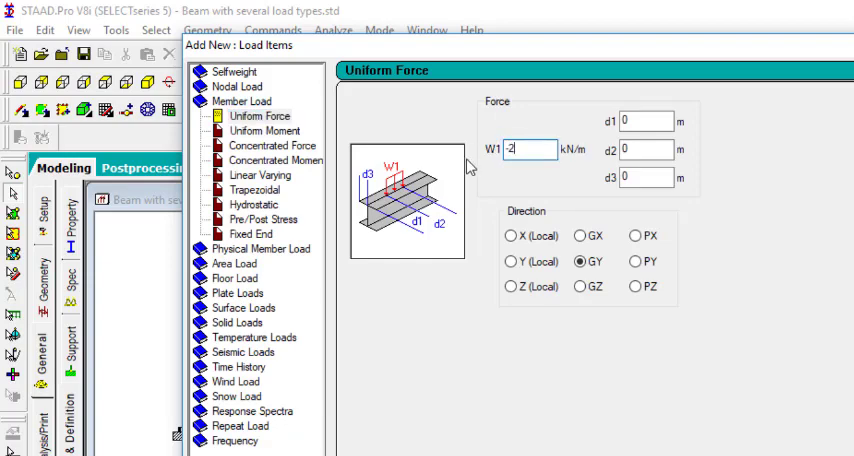
text(.5)
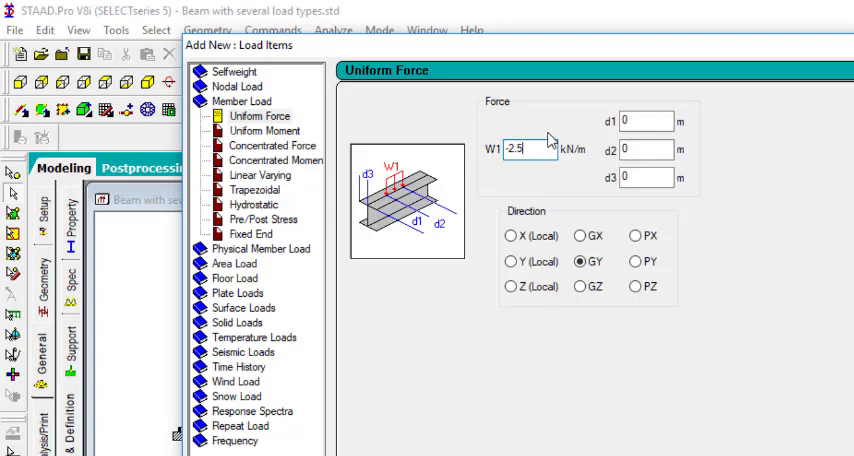
mouse_move(507, 192)
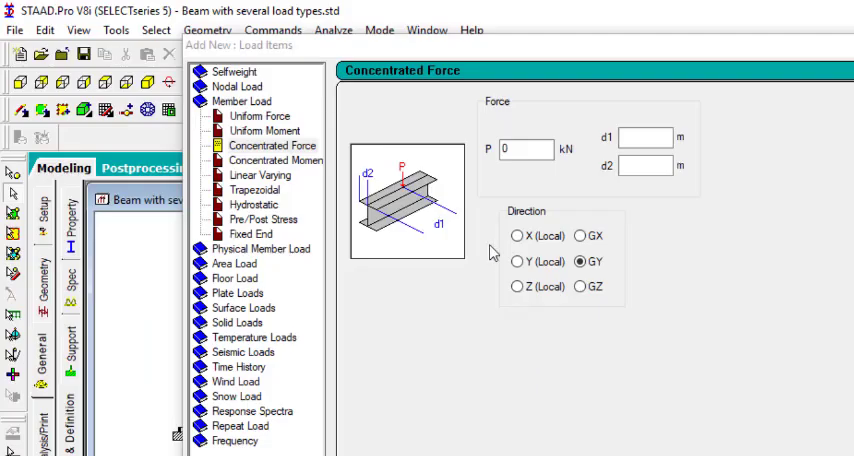
mouse_move(400, 207)
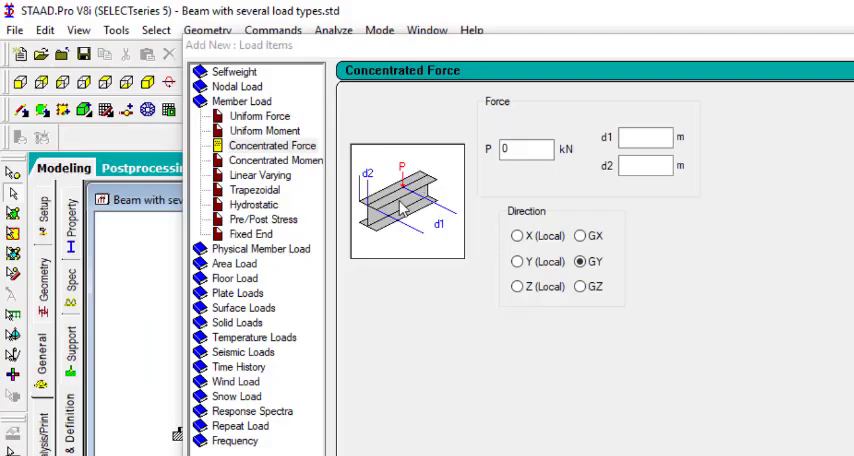
mouse_move(418, 165)
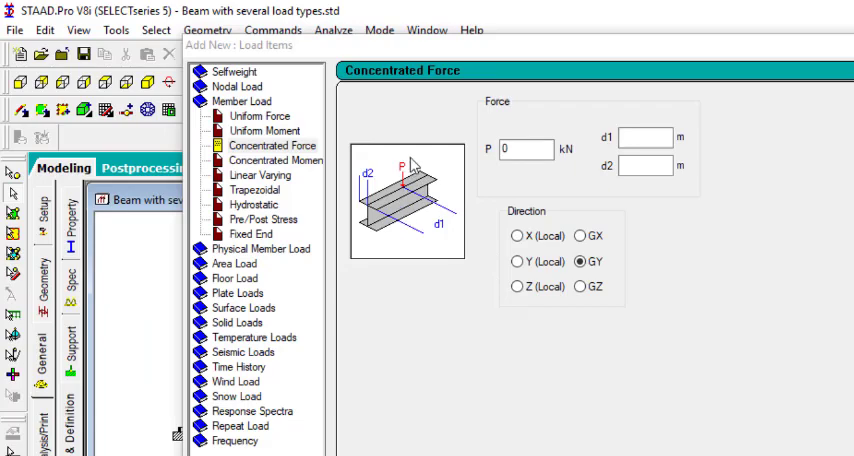
mouse_move(389, 287)
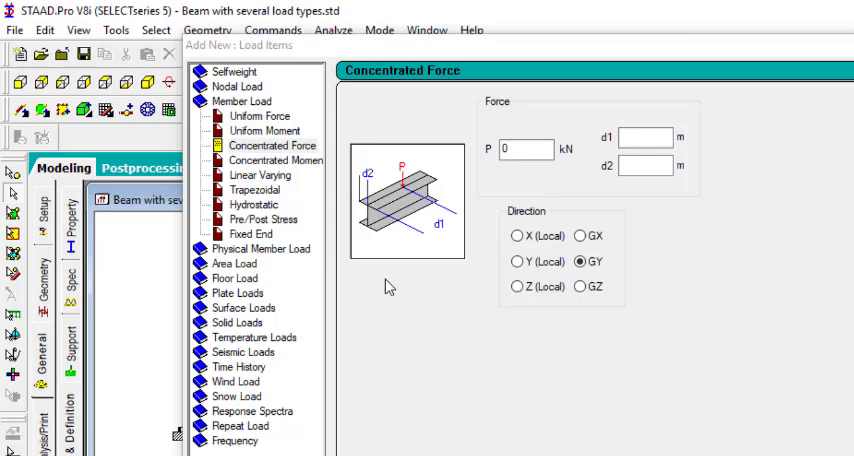
mouse_move(397, 419)
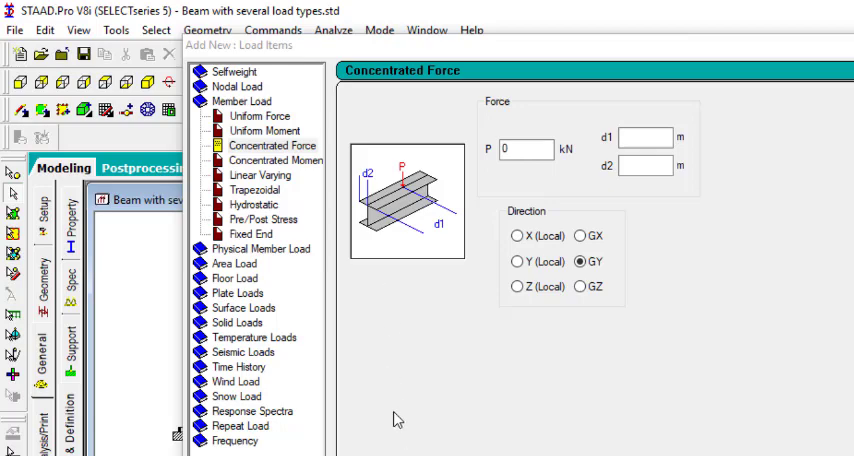
- Set up a concentrated member load P = -5 kN at d1 = 1.2 m
click(523, 149)
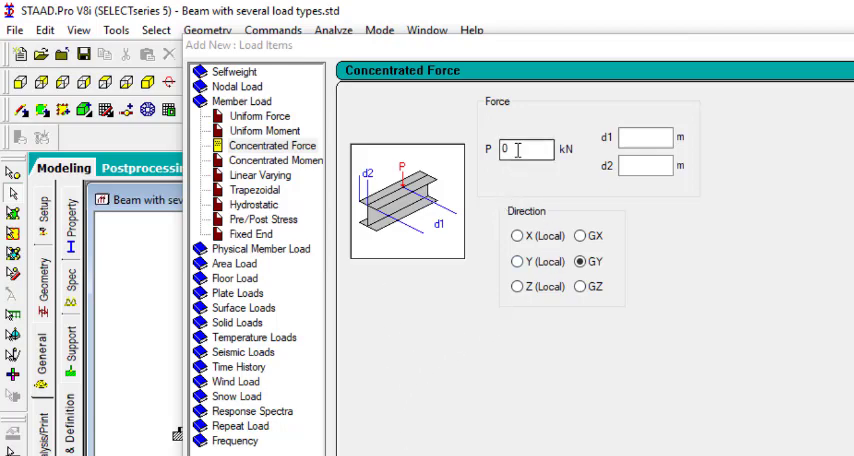
triple_click(523, 149)
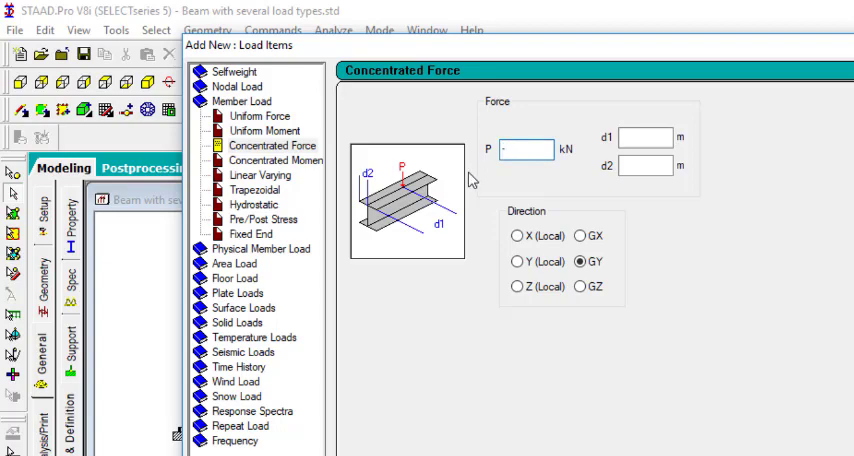
text(-5)
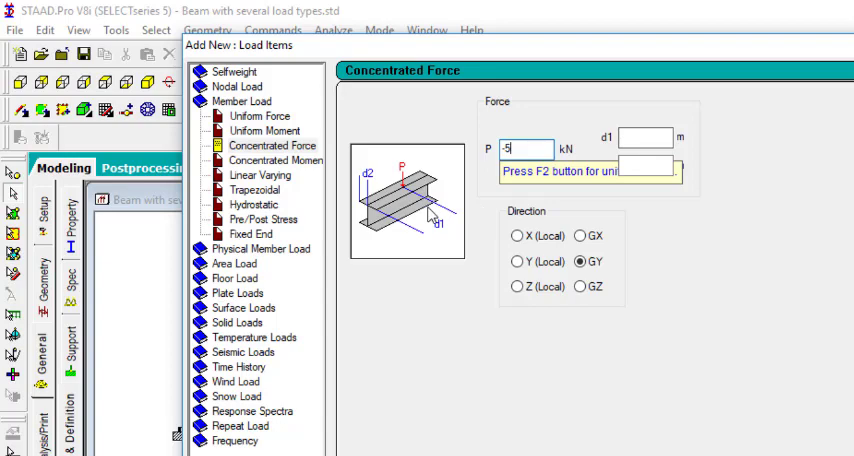
click(642, 137)
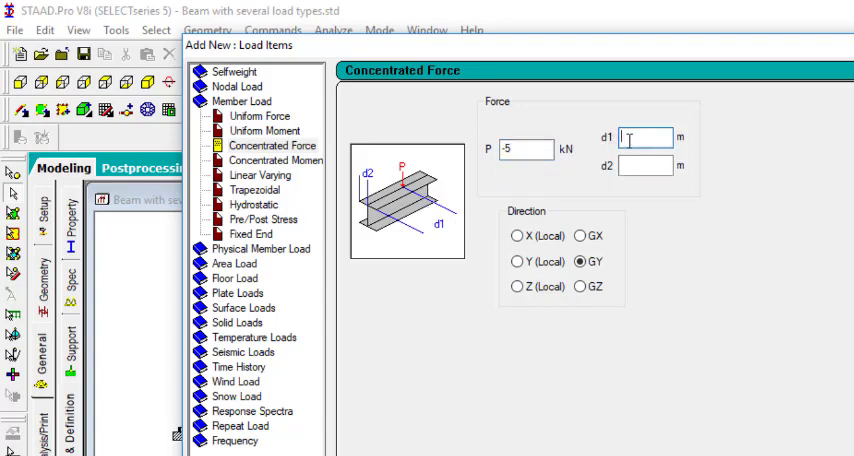
text(1.25)
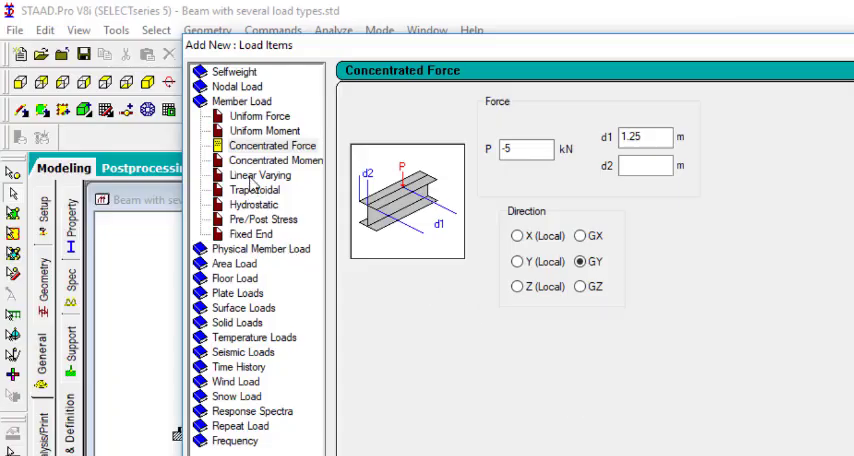
- Add a linear varying member load from W1 -2.5 to W2 -4 kN/m
click(260, 174)
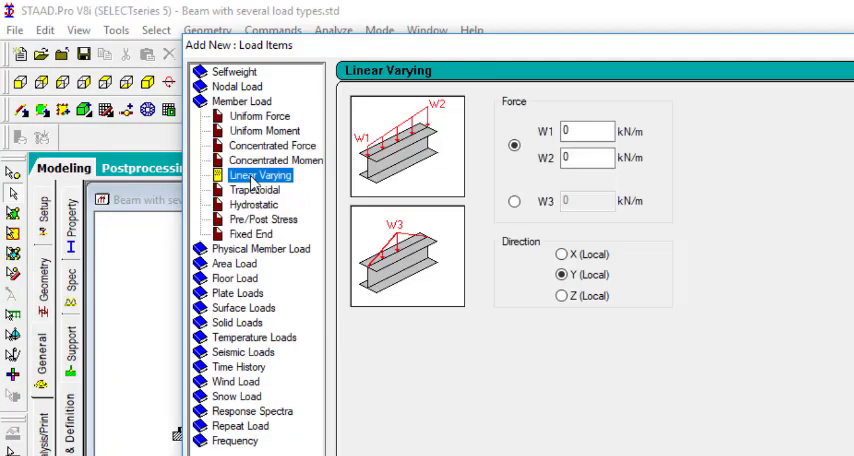
click(585, 131)
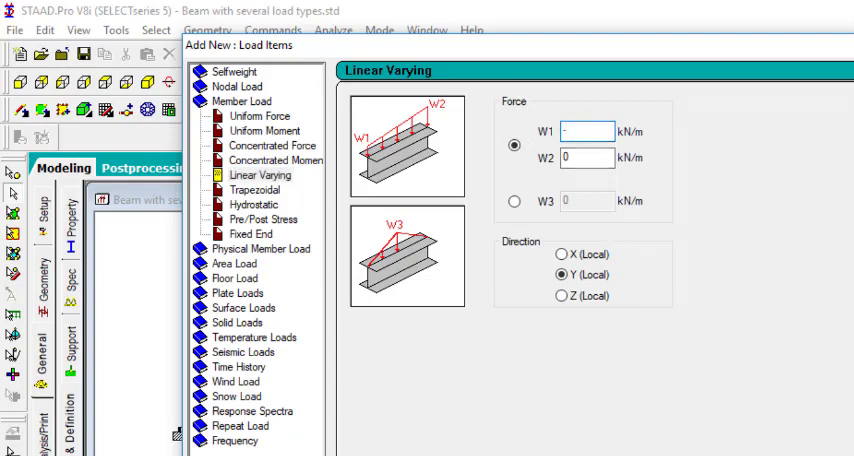
text(-2.5)
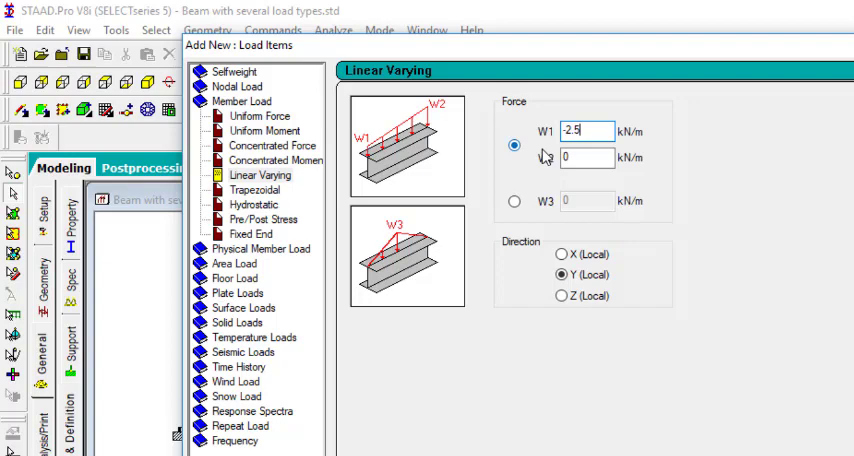
click(585, 158)
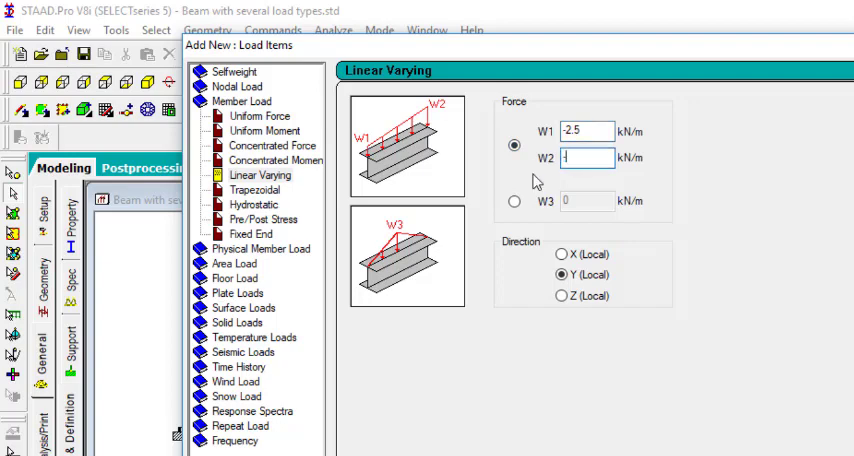
text(-4)
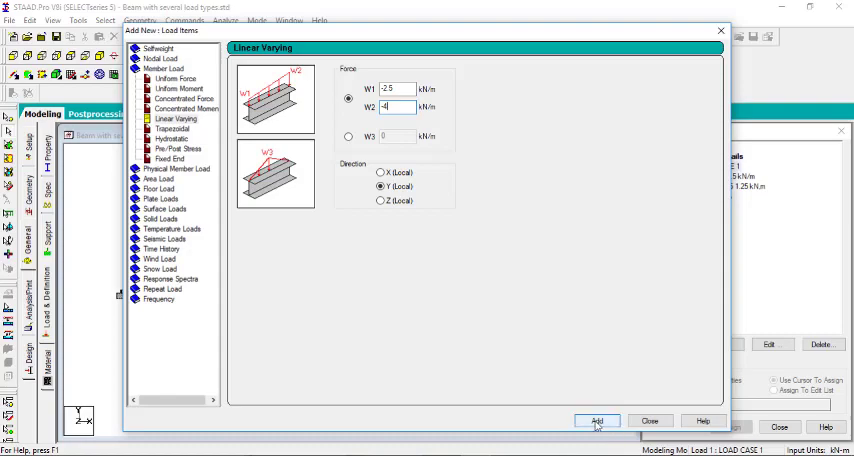
click(597, 420)
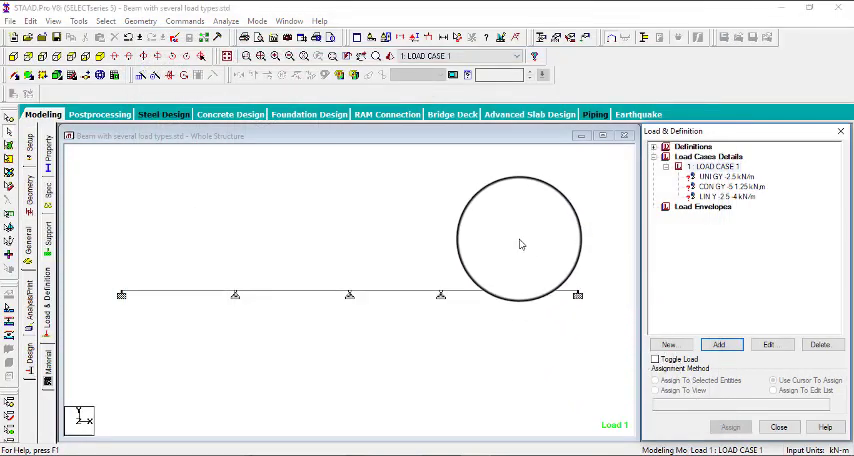
click(715, 177)
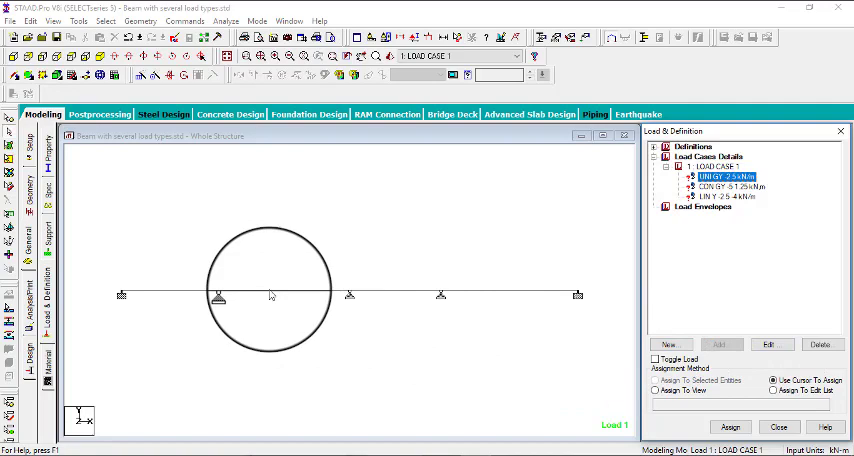
- Assign the -2.5 kN/m uniform load to middle beams and linear varying load to beams 1 and 4
click(280, 294)
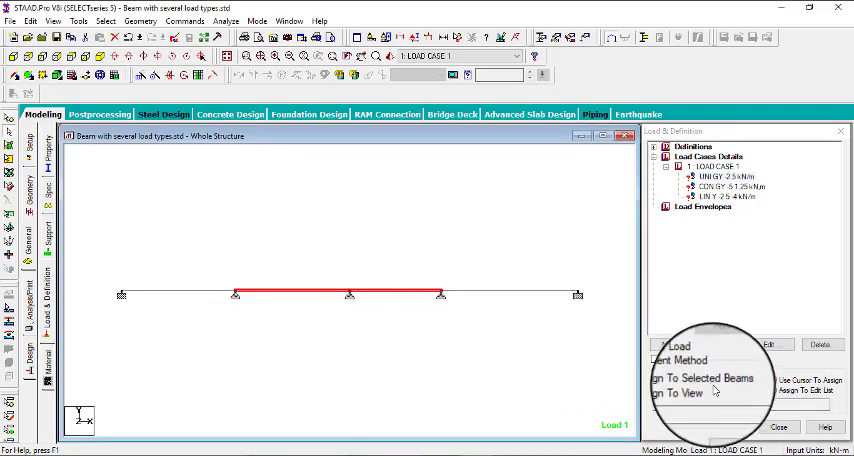
click(733, 428)
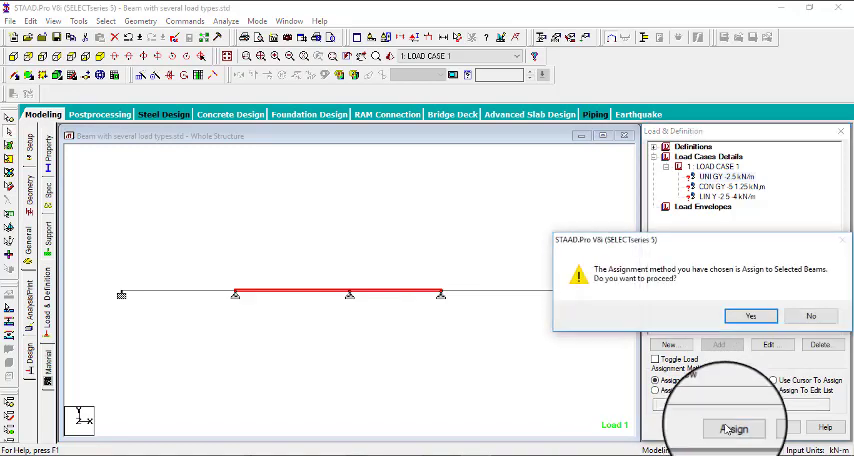
click(751, 316)
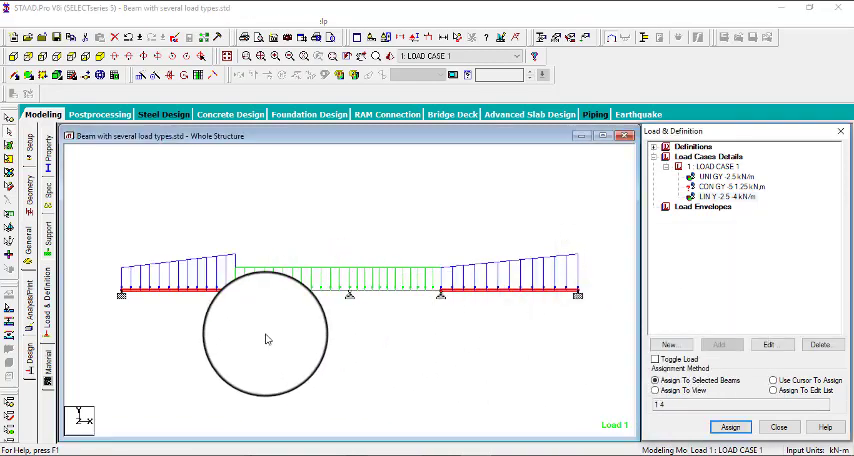
click(774, 380)
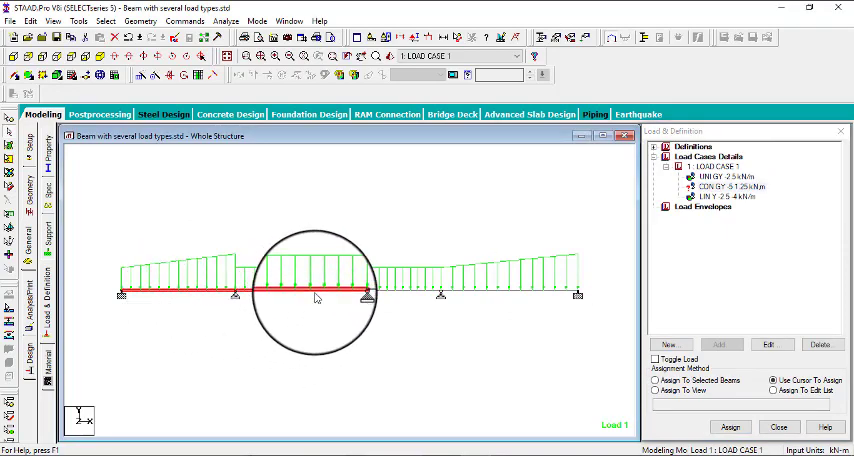
mouse_move(349, 332)
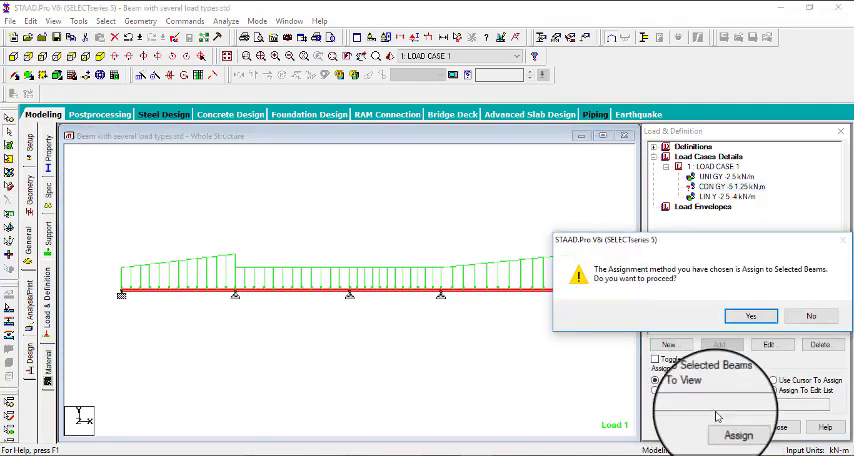
- Confirm the -5 kN concentrated load on beams 1–4, then deselect them
click(750, 316)
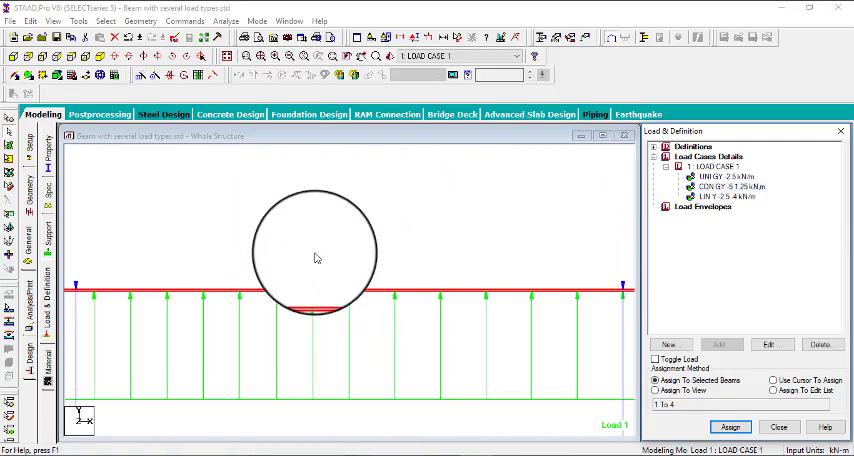
click(730, 187)
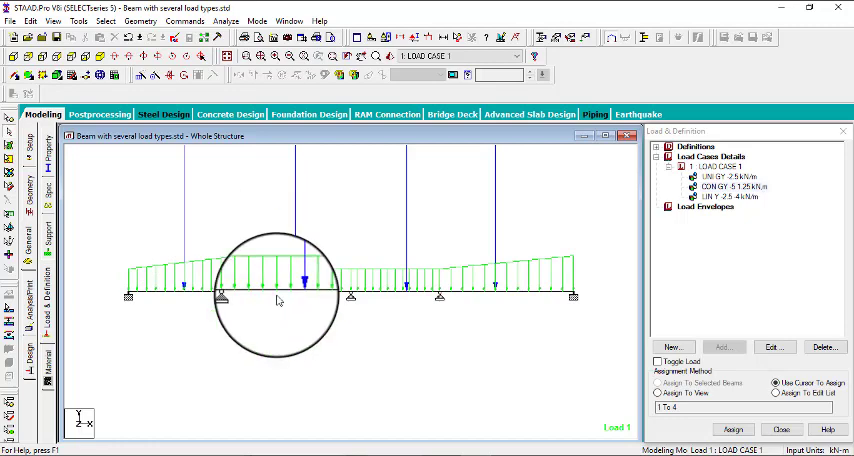
mouse_move(391, 338)
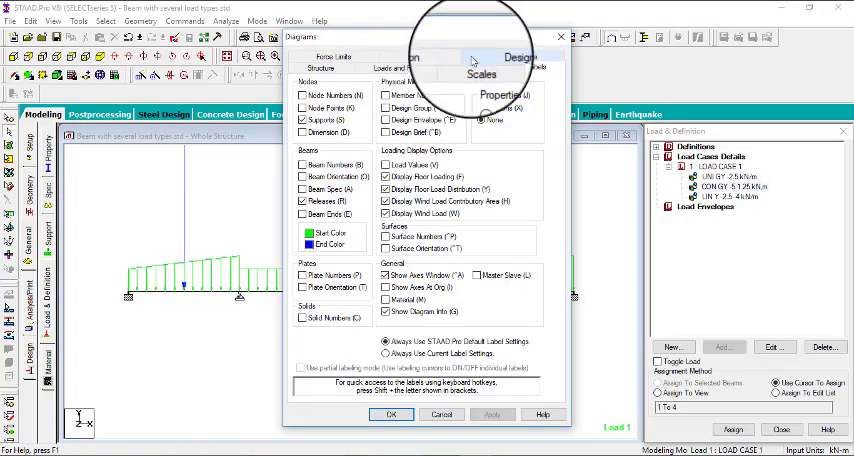
- Set the Point Force and Dist. Force load display scales to 5
click(481, 68)
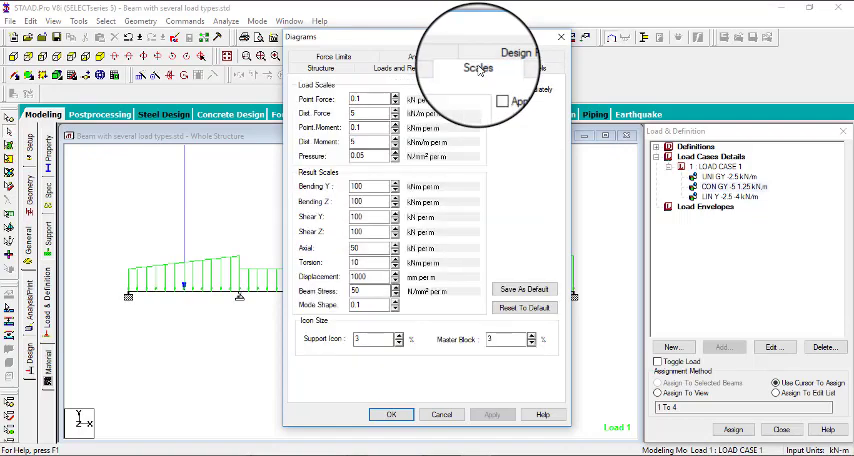
click(493, 89)
text(5)
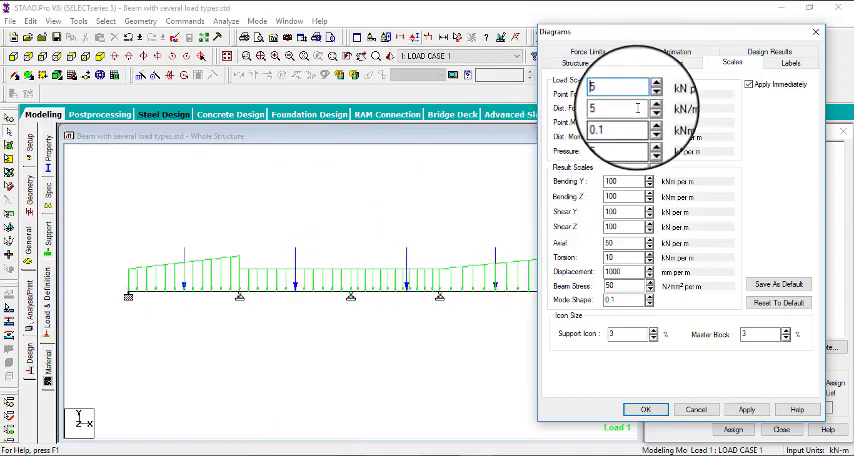
click(751, 409)
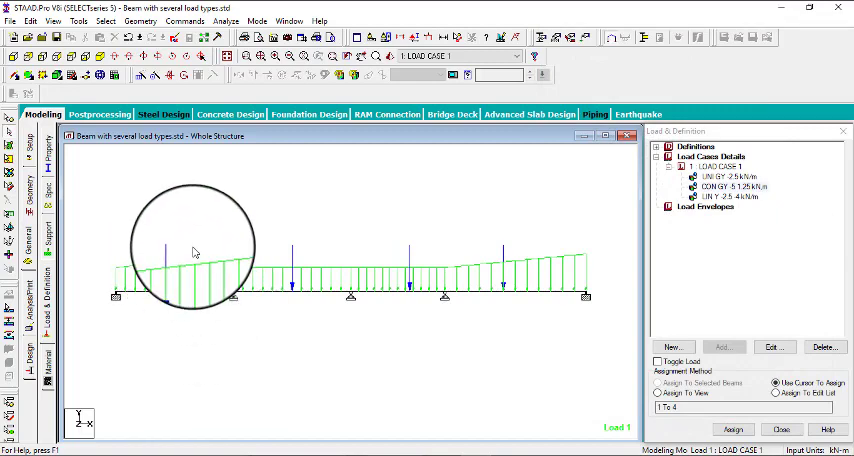
mouse_move(233, 305)
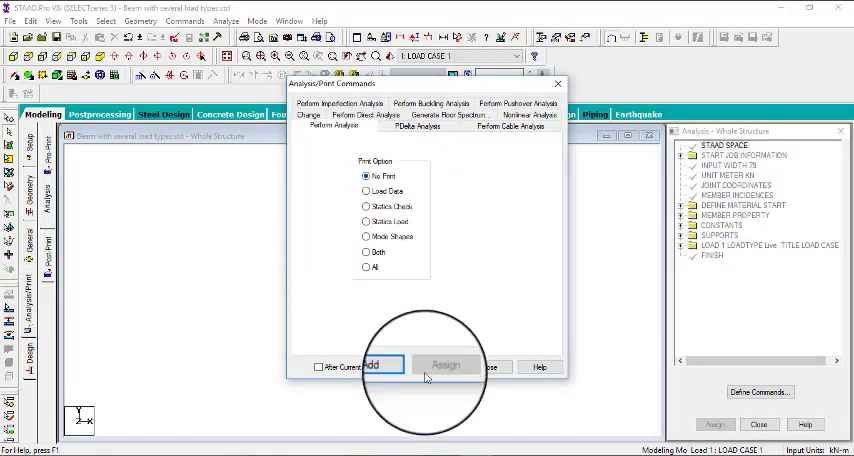
- Add a PERFORM ANALYSIS command with the Print All option to the analysis list
click(367, 263)
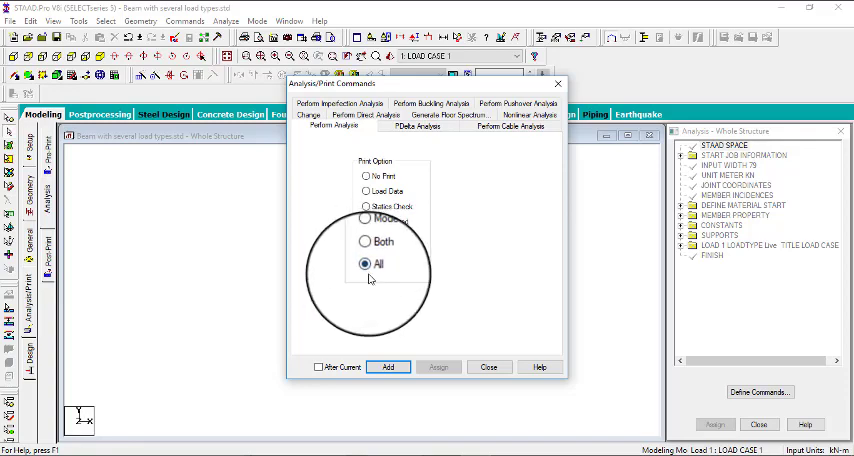
click(387, 367)
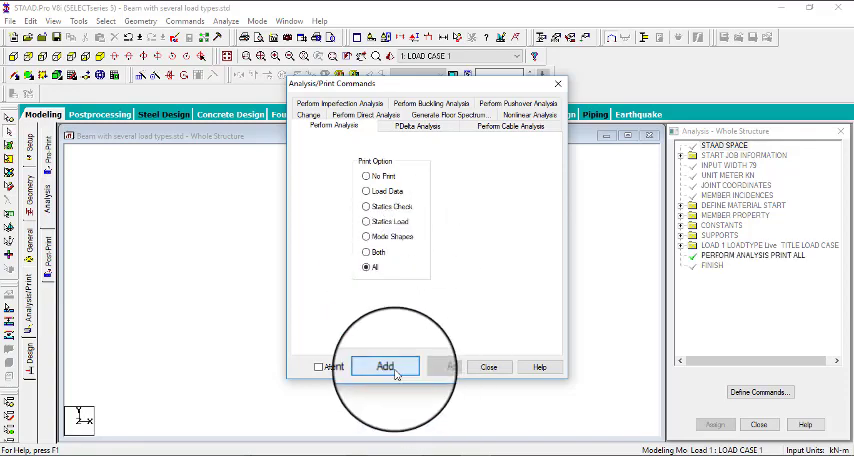
click(386, 366)
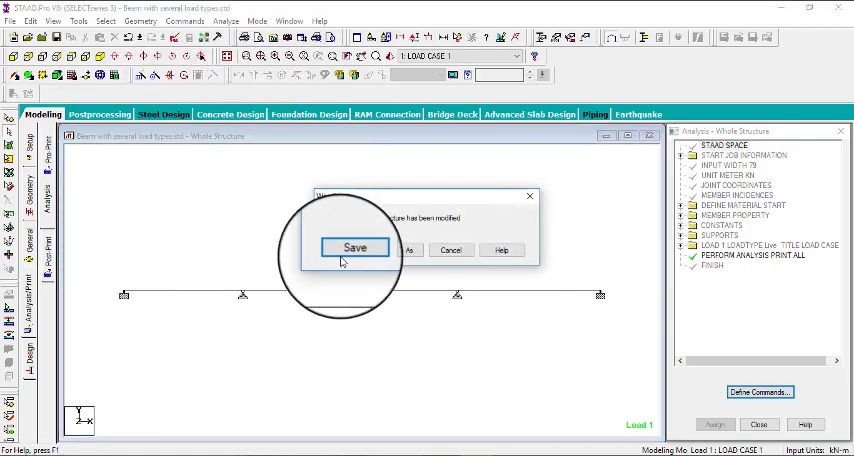
- Save and analyse the model, then annotate end shear values for load case 1
click(354, 247)
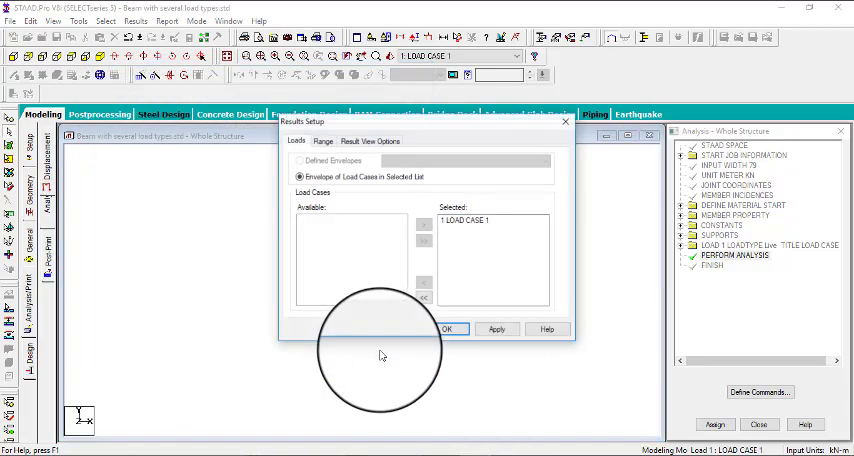
mouse_move(375, 352)
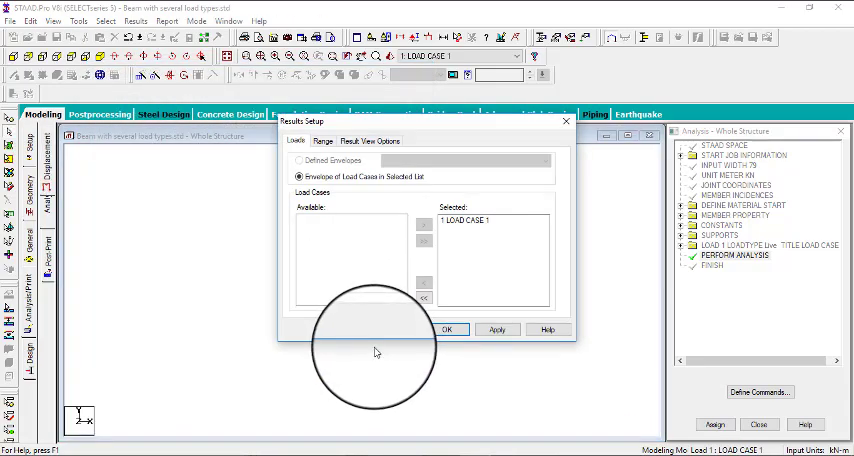
click(447, 329)
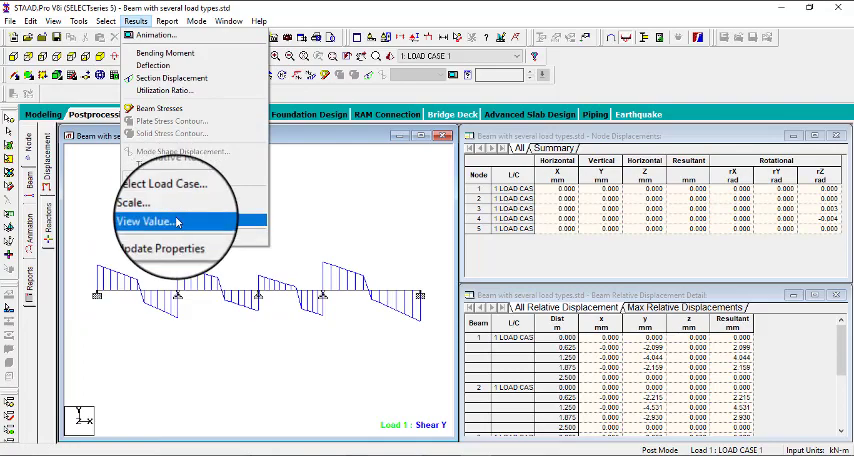
click(150, 221)
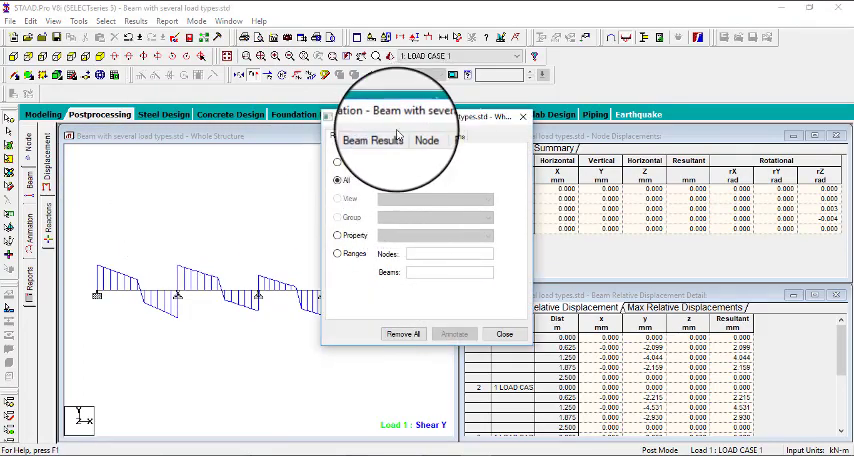
click(372, 139)
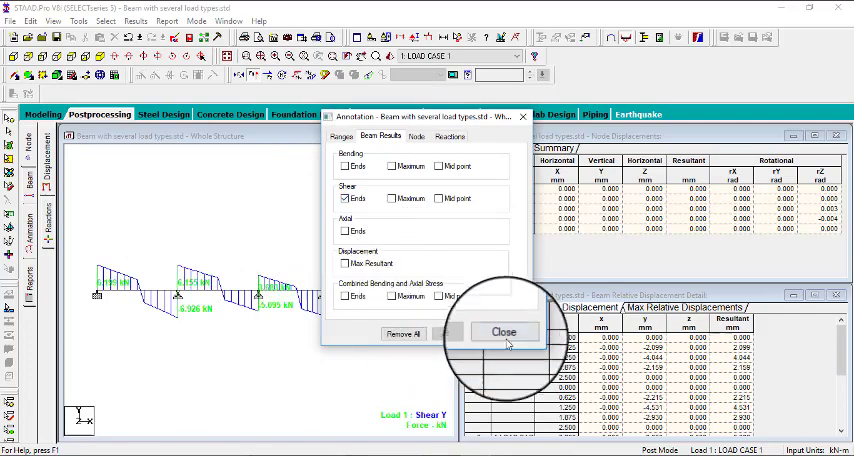
click(504, 331)
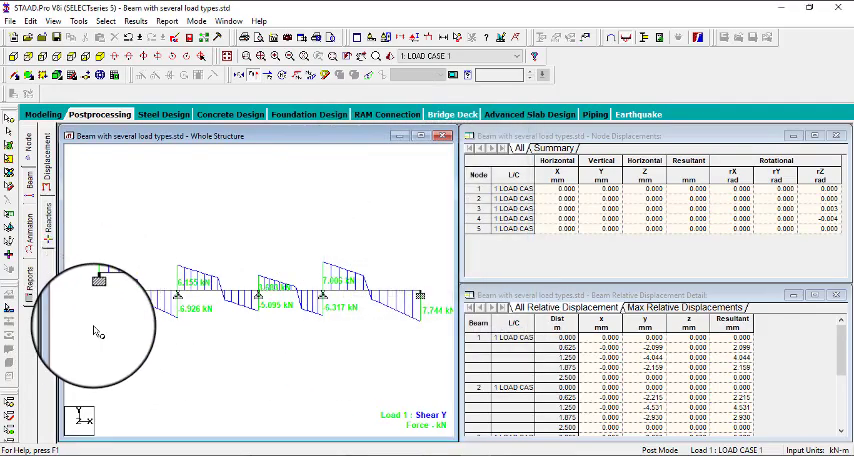